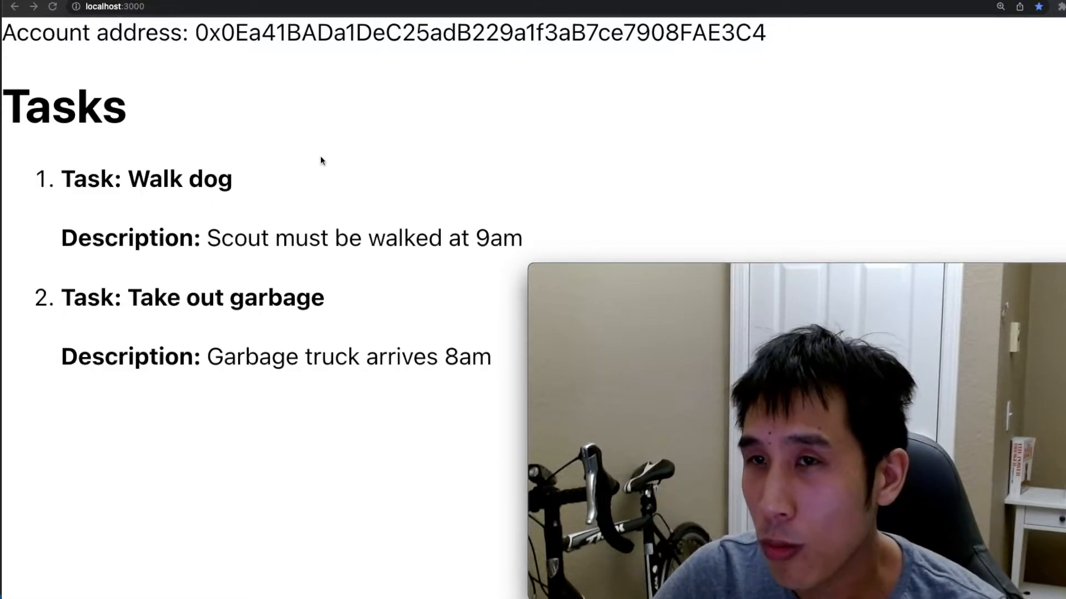
pyautogui.moveTo(145, 49)
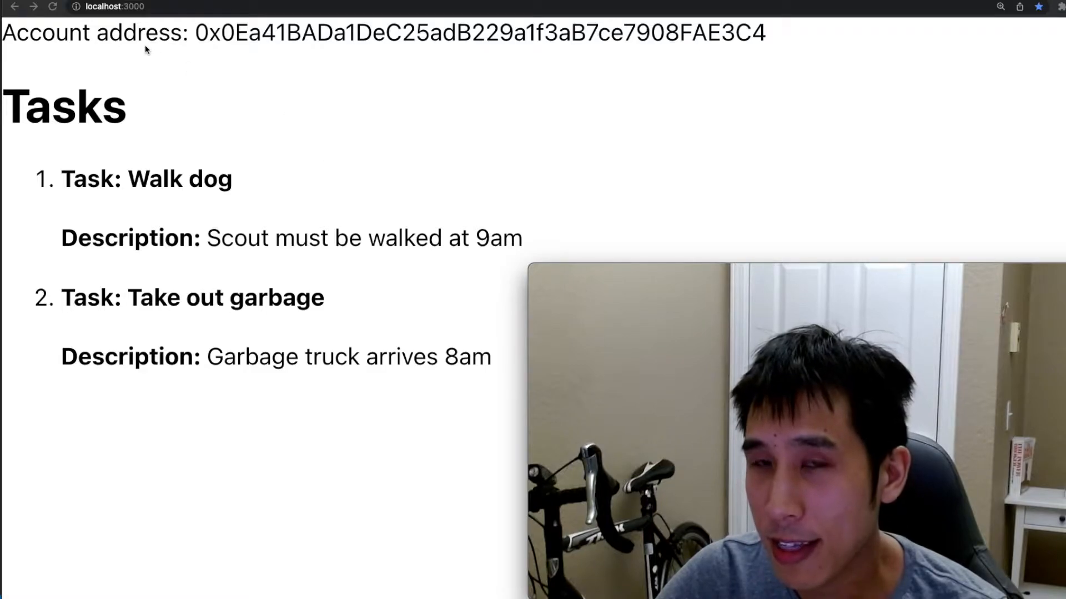
pyautogui.moveTo(589, 53)
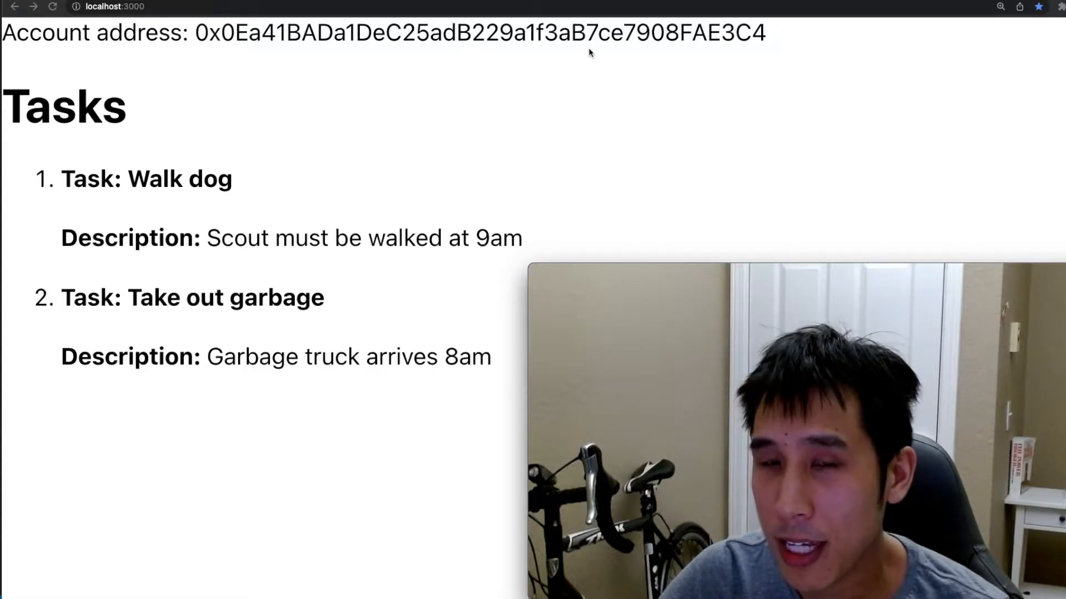
pyautogui.moveTo(169, 212)
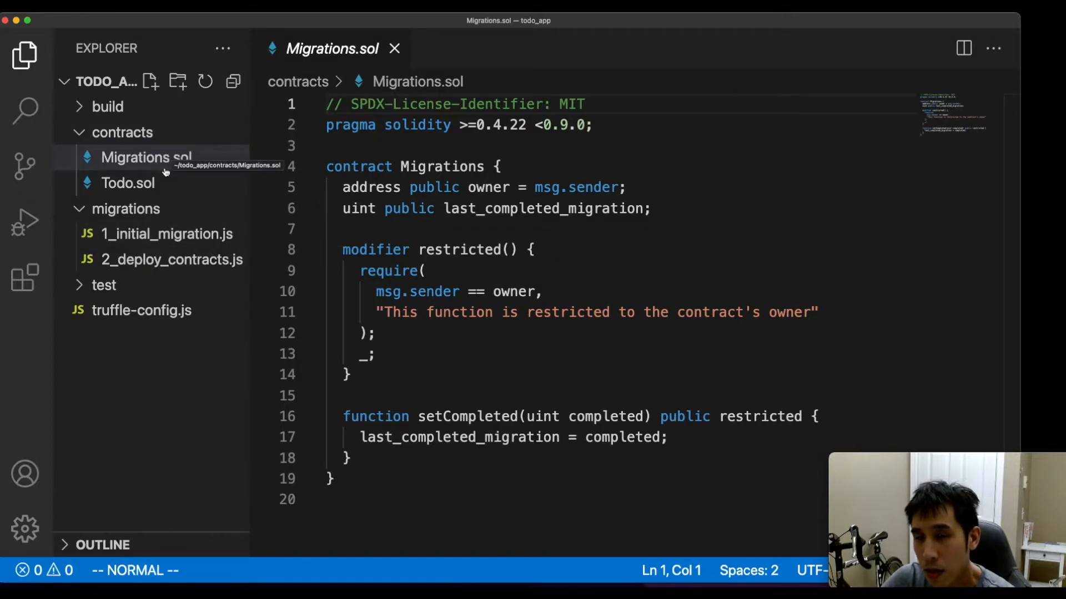
# Open contracts/Todo.sol and review the task struct, constructor and createTask function
pyautogui.click(128, 182)
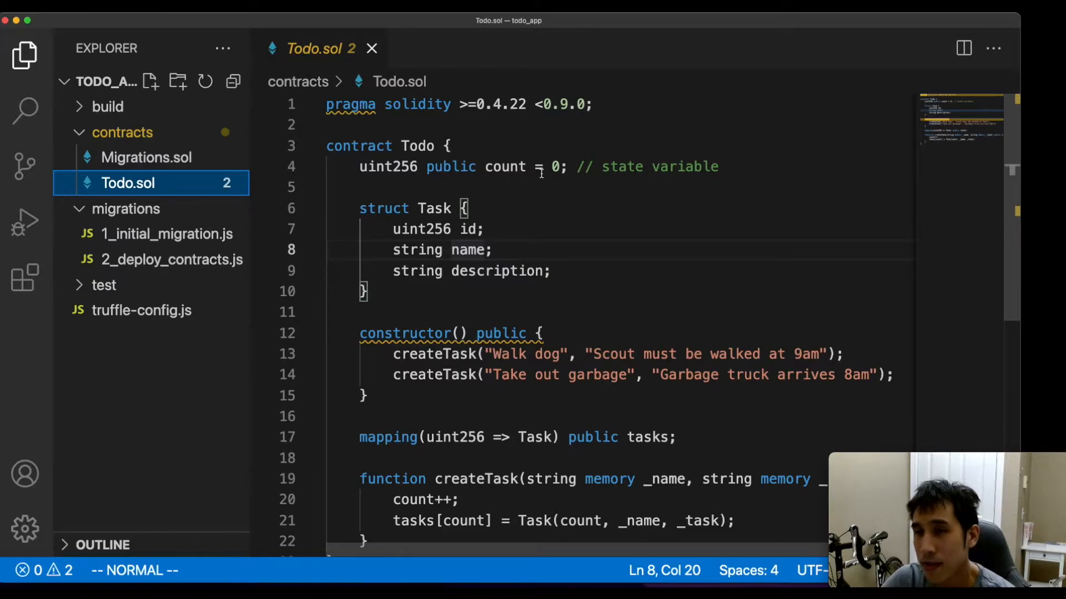
pyautogui.moveTo(411, 212)
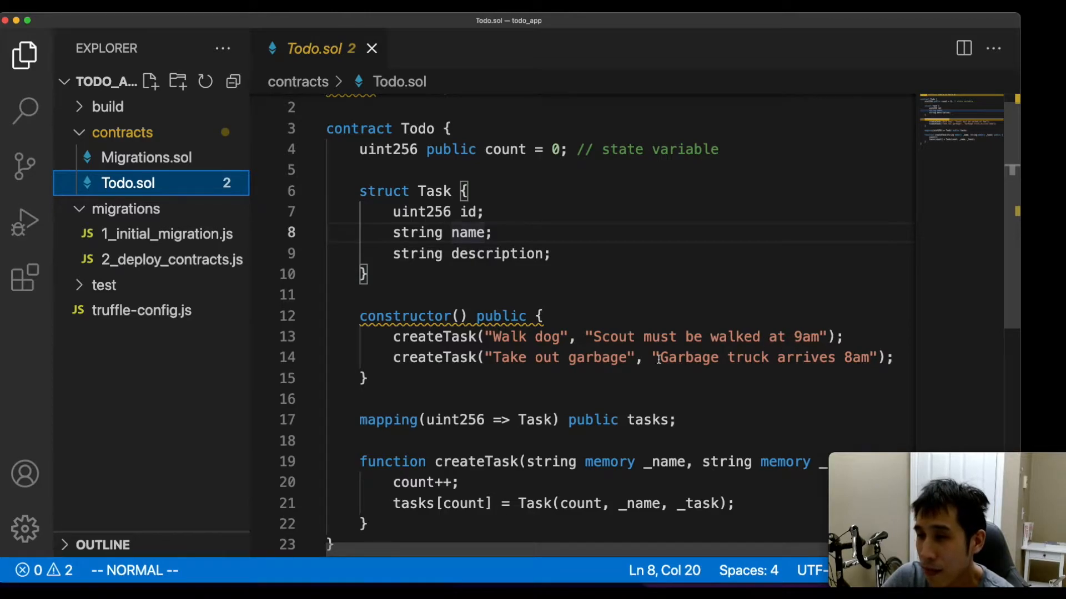
pyautogui.moveTo(729, 372)
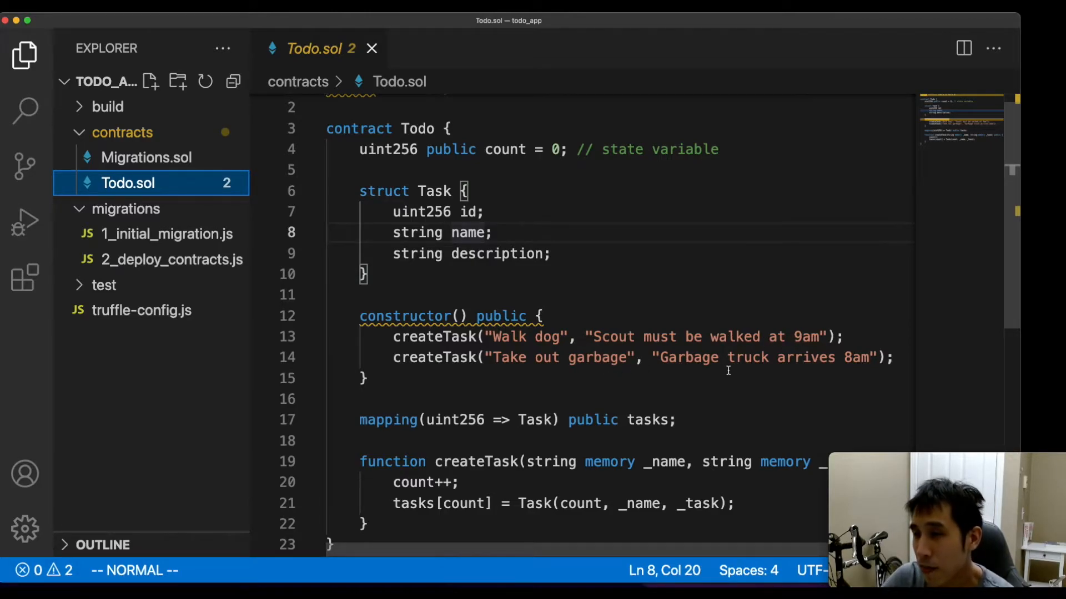
pyautogui.scroll(-3)
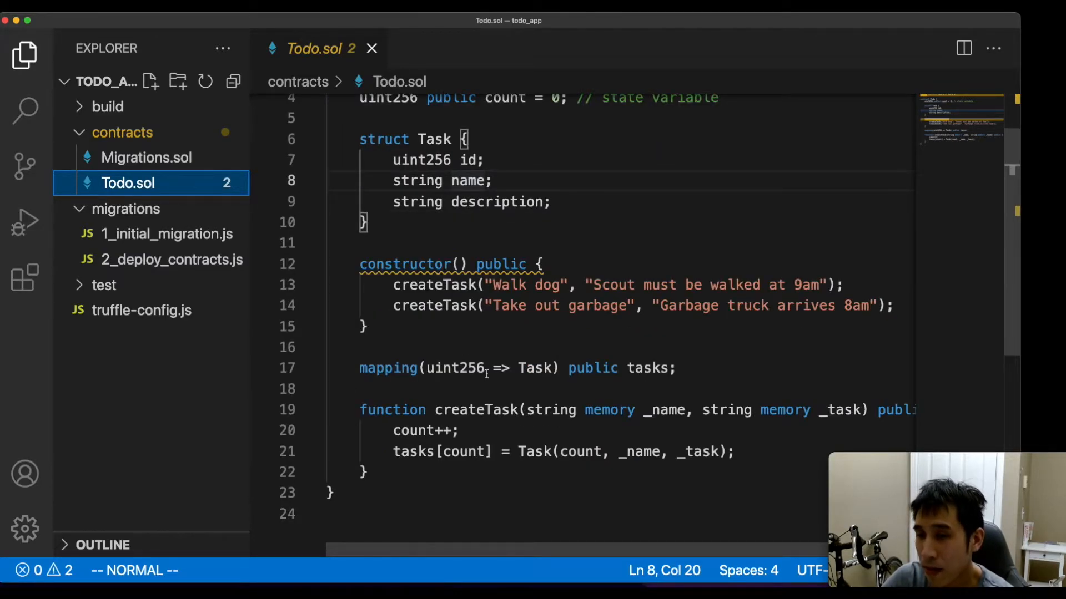
pyautogui.moveTo(538, 379)
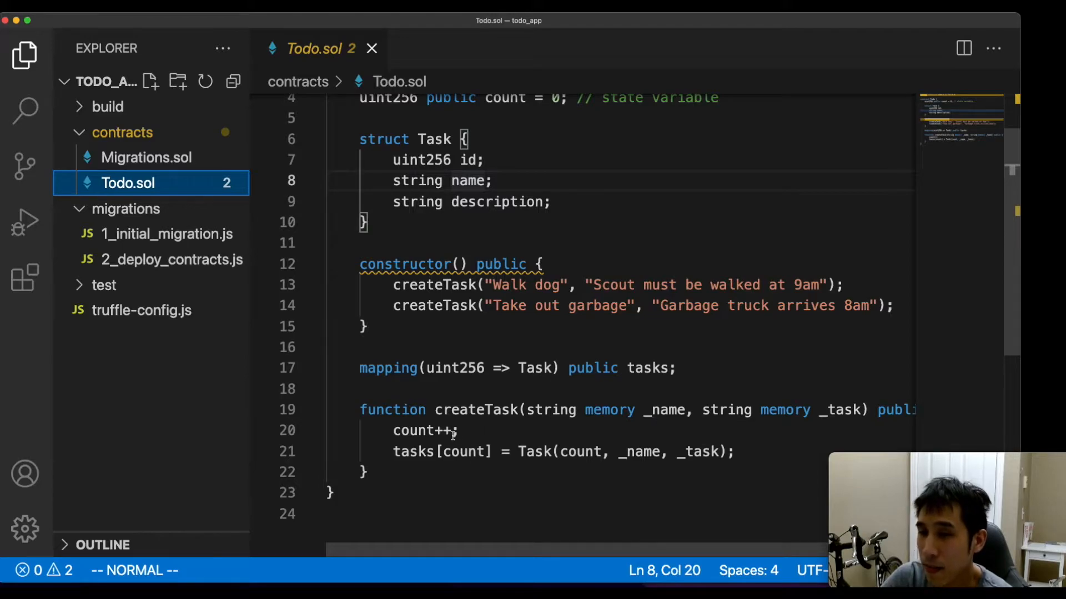
pyautogui.moveTo(473, 430)
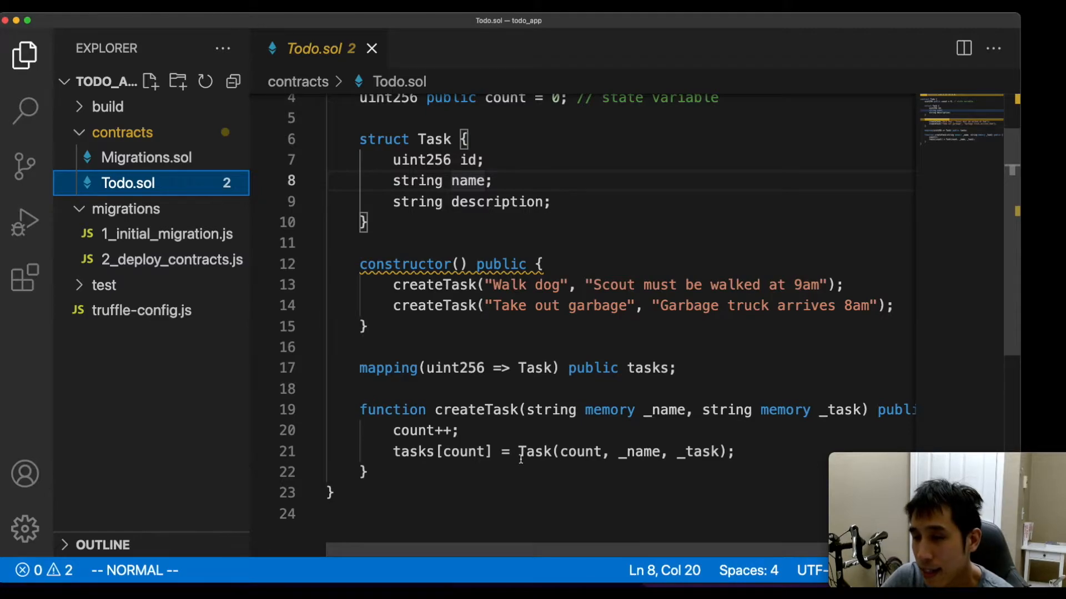
pyautogui.click(172, 259)
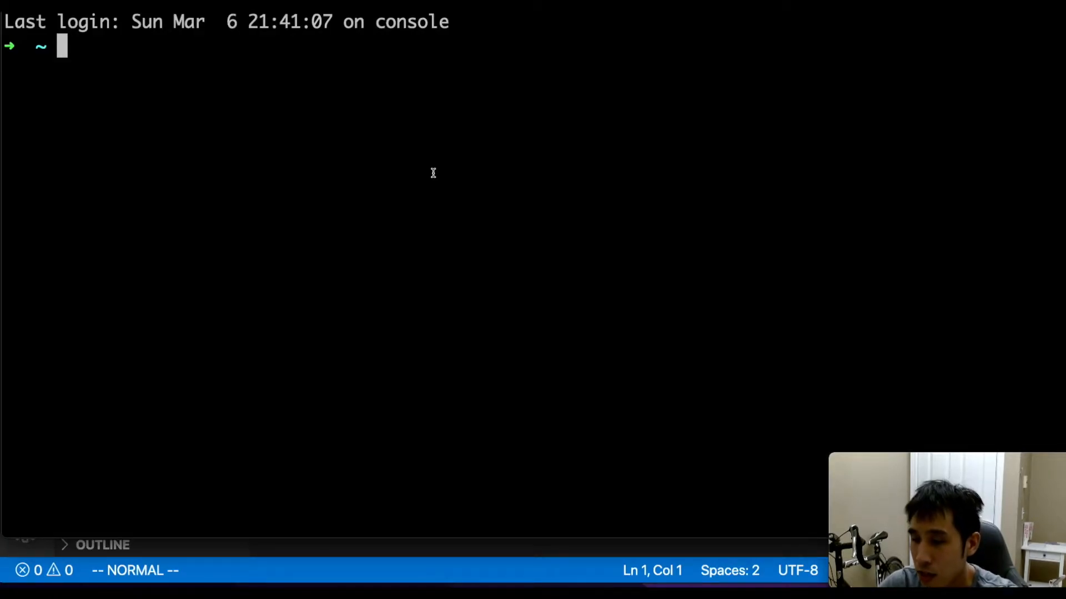
# Start ganache-cli, deploy Todo with truffle migrate, and select the contract address
pyautogui.write('ganache-cli')
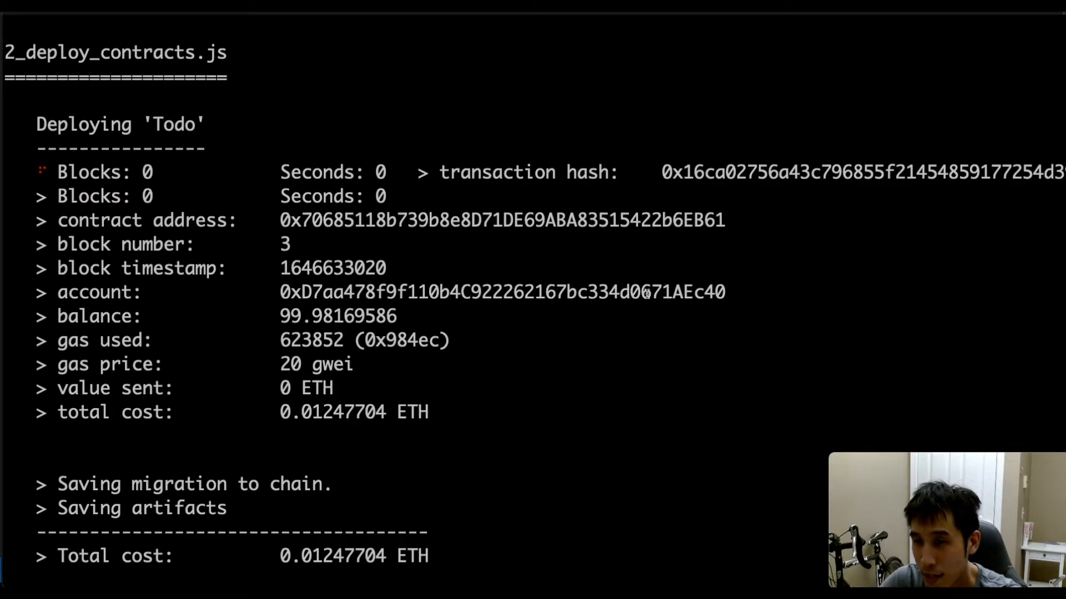
pyautogui.doubleClick(699, 292)
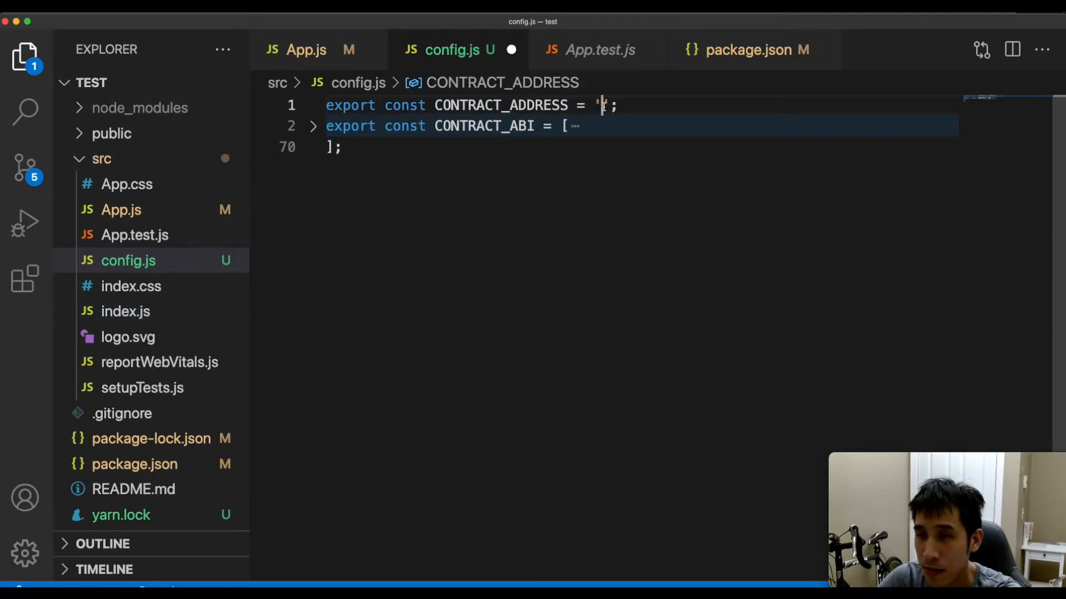
# Set CONTRACT_ADDRESS in config.js to 0x70685118b739b8e8D71DE69ABA83515422b6EB61
pyautogui.write('0x70685118b739b8e8D71DE69ABA83515422b6EB61')
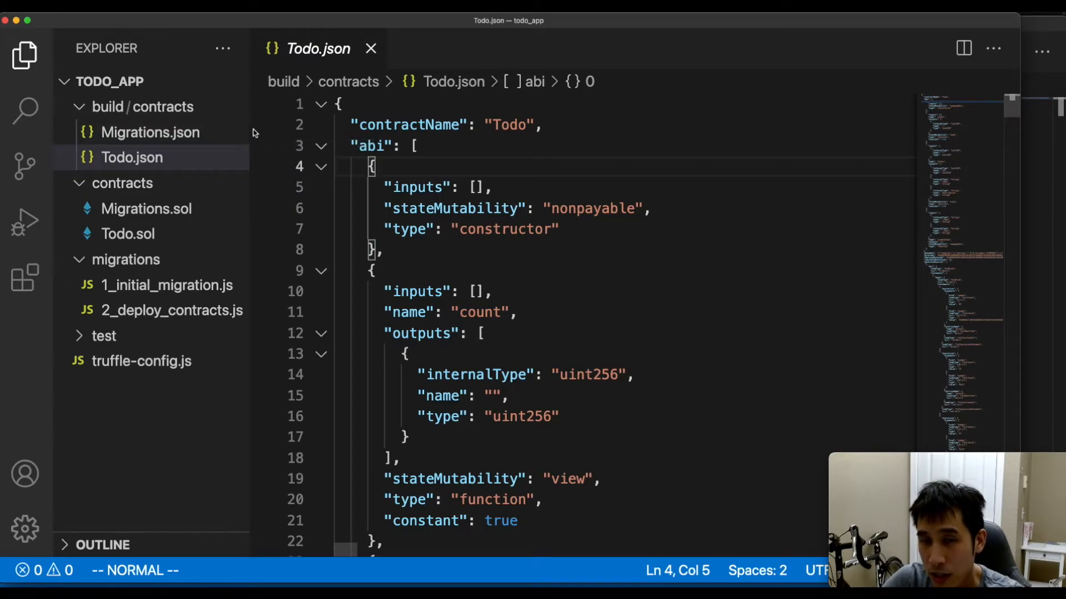
pyautogui.moveTo(206, 197)
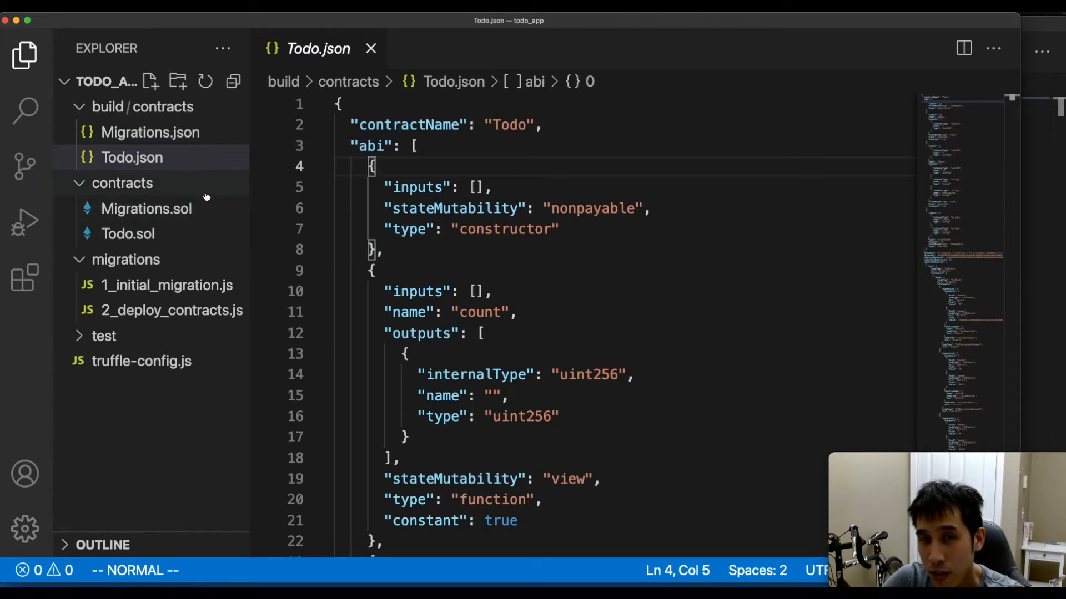
pyautogui.moveTo(122, 116)
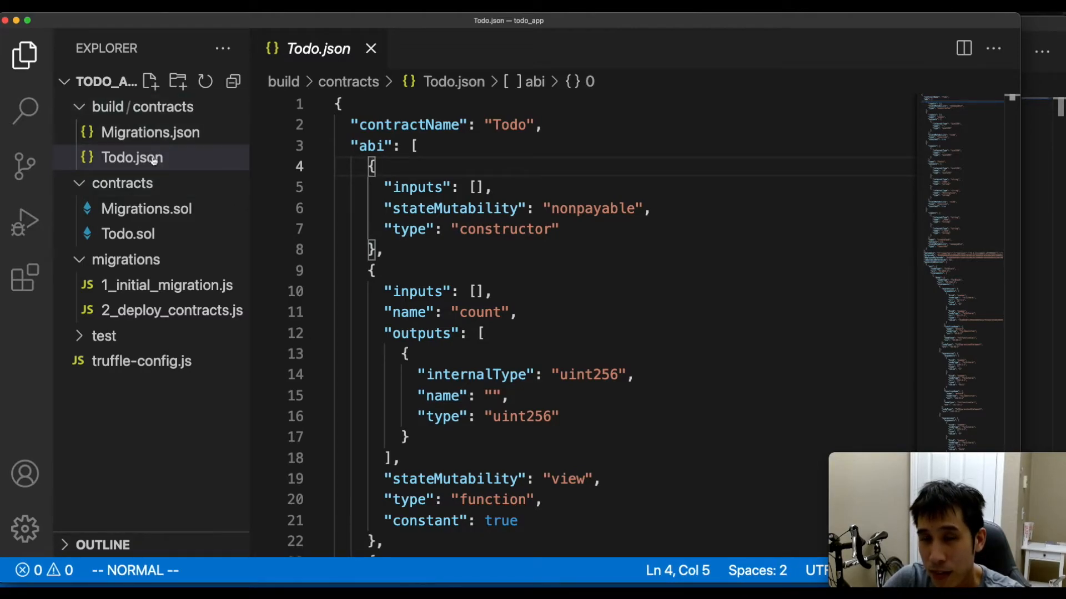
pyautogui.moveTo(132, 157)
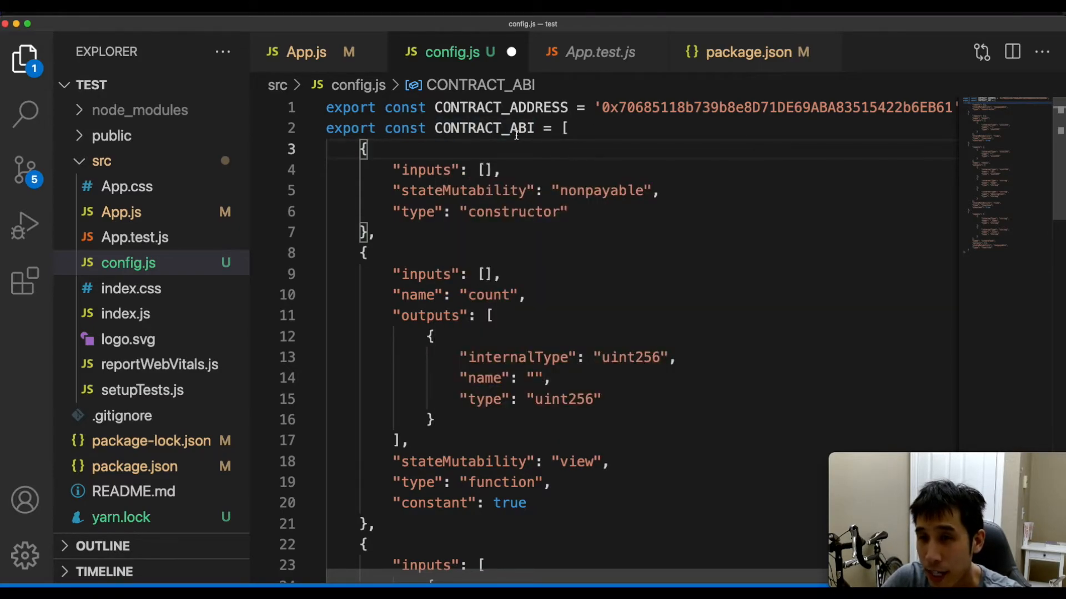
# Open App.js and review the useEffect load function and the returned JSX
pyautogui.click(120, 212)
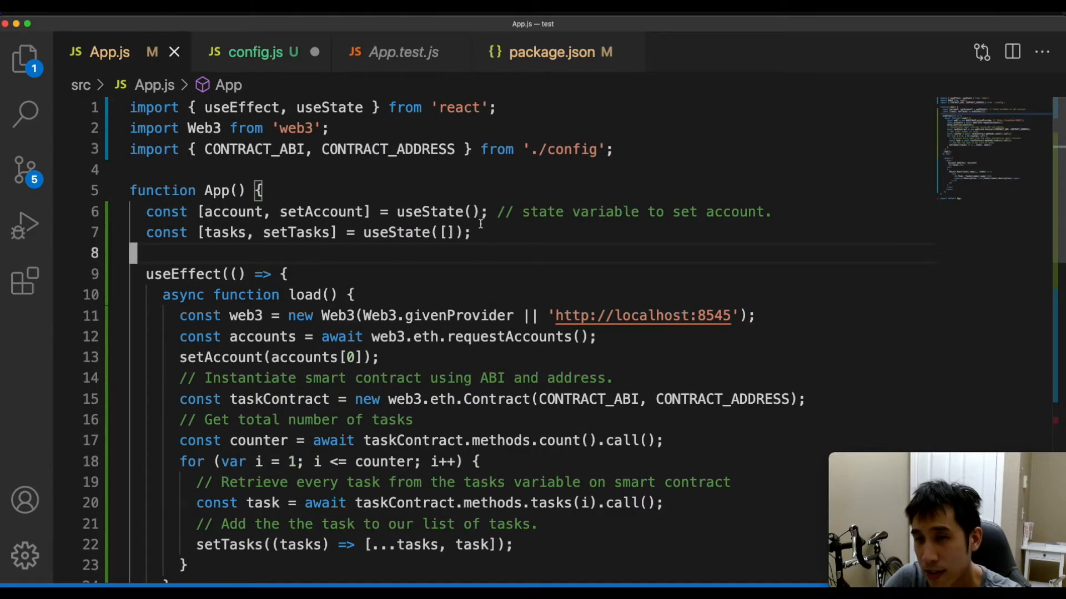
pyautogui.scroll(-3)
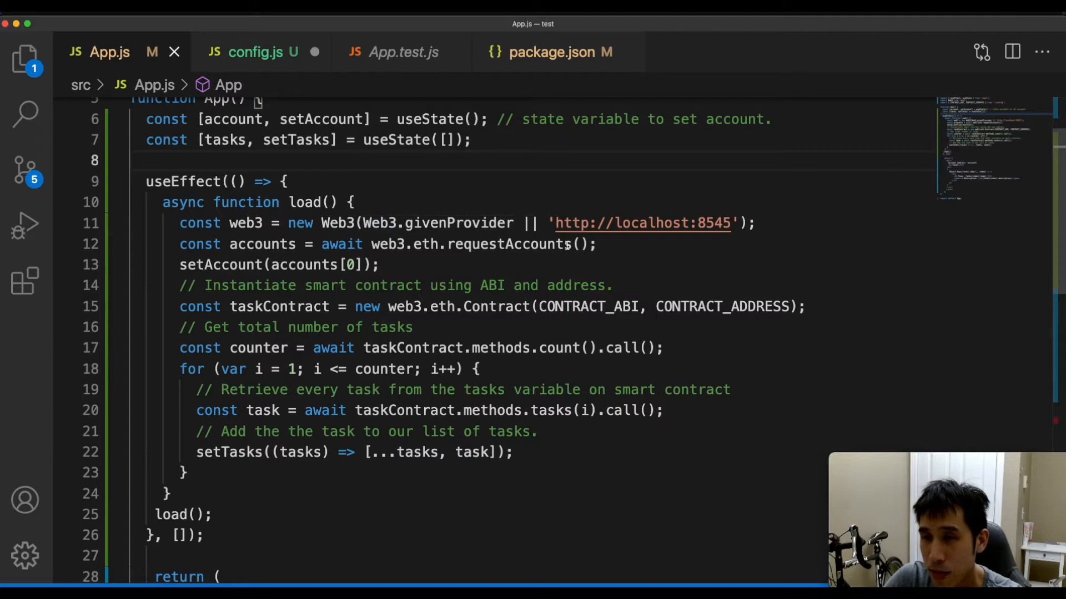
pyautogui.moveTo(663, 239)
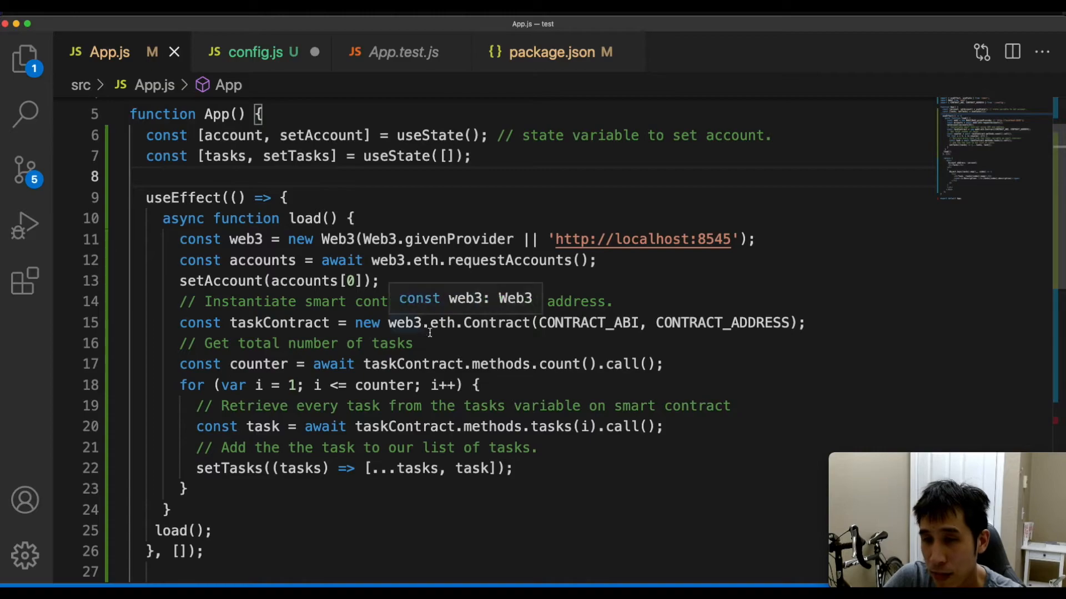
pyautogui.moveTo(732, 343)
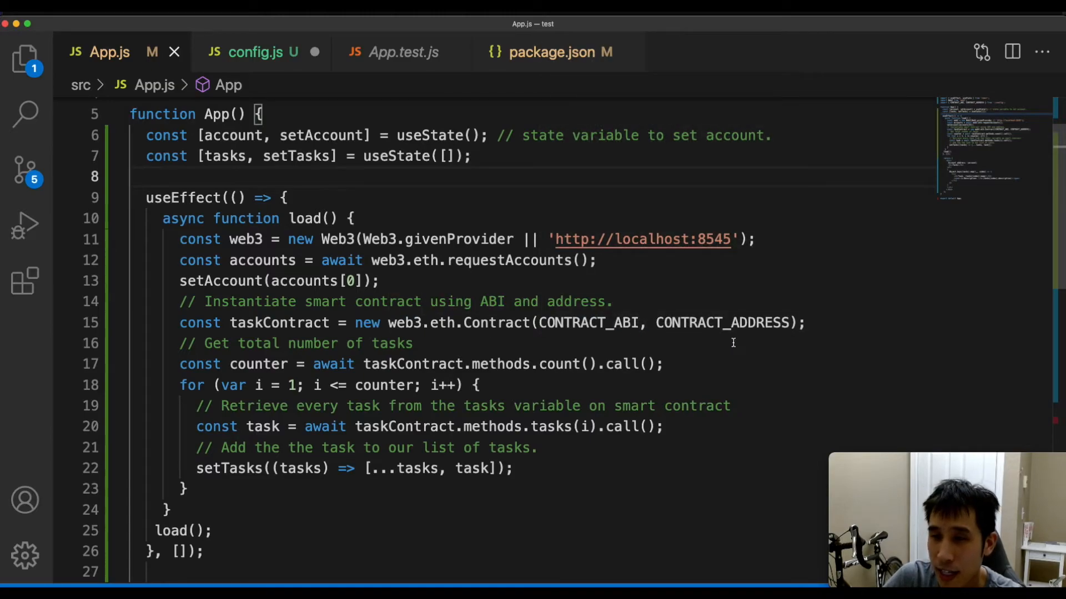
pyautogui.scroll(-3)
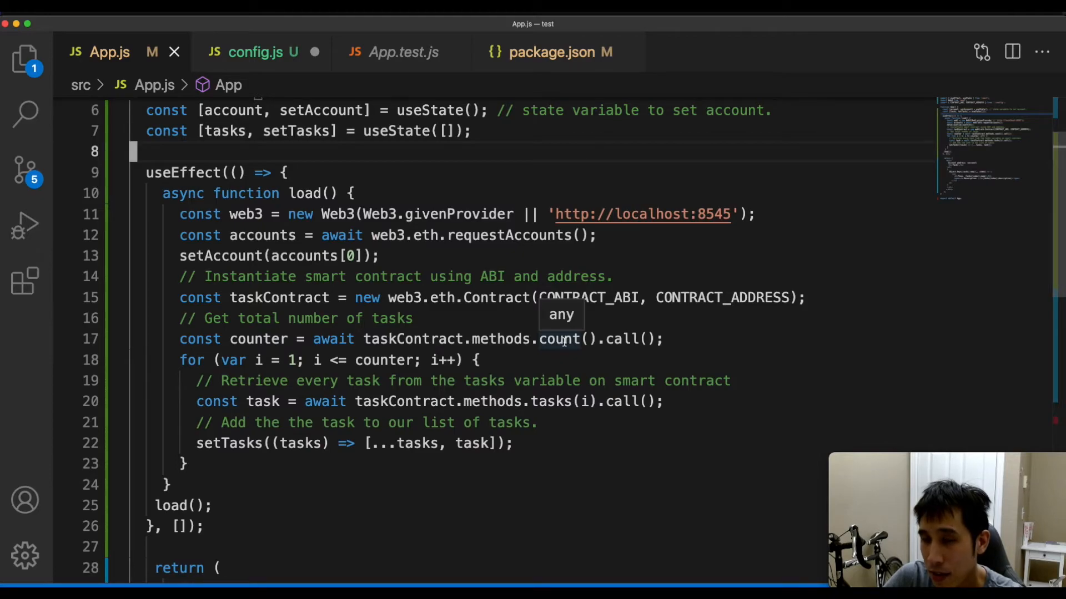
pyautogui.moveTo(360, 339)
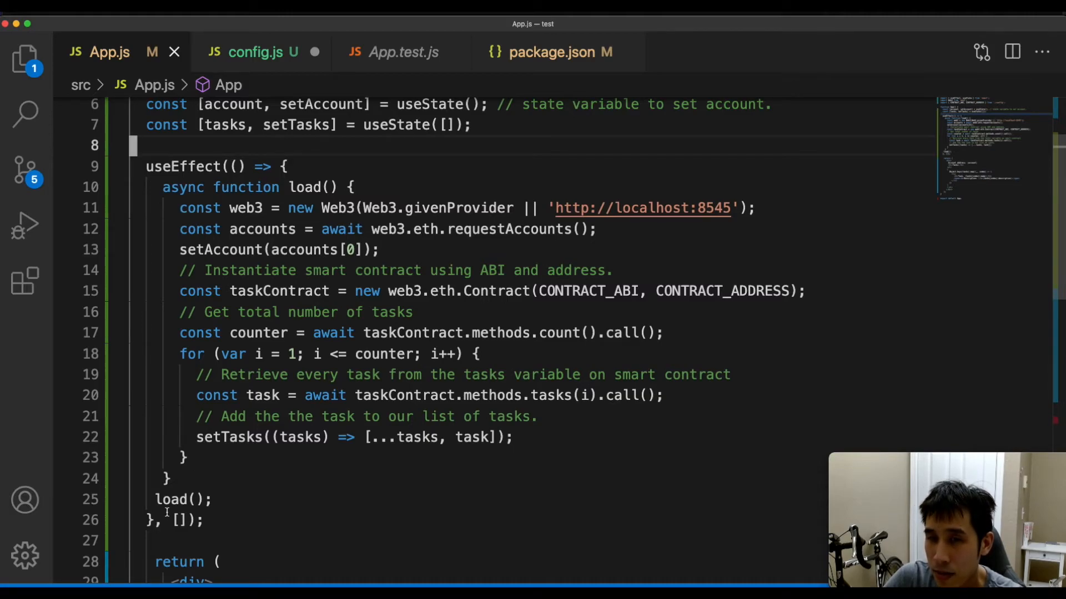
pyautogui.scroll(-3)
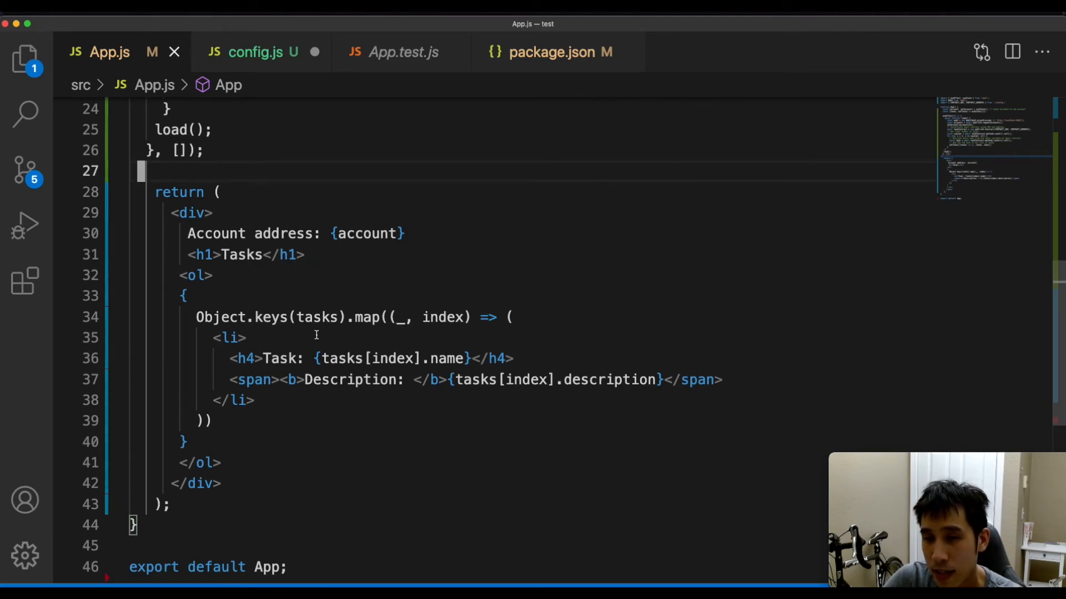
pyautogui.moveTo(436, 350)
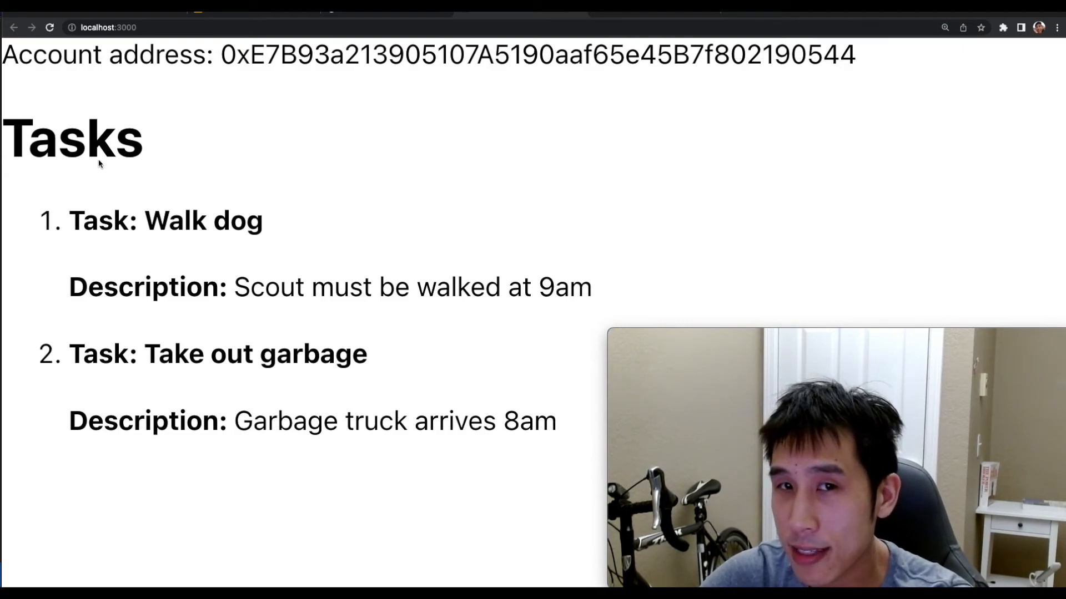
pyautogui.moveTo(206, 233)
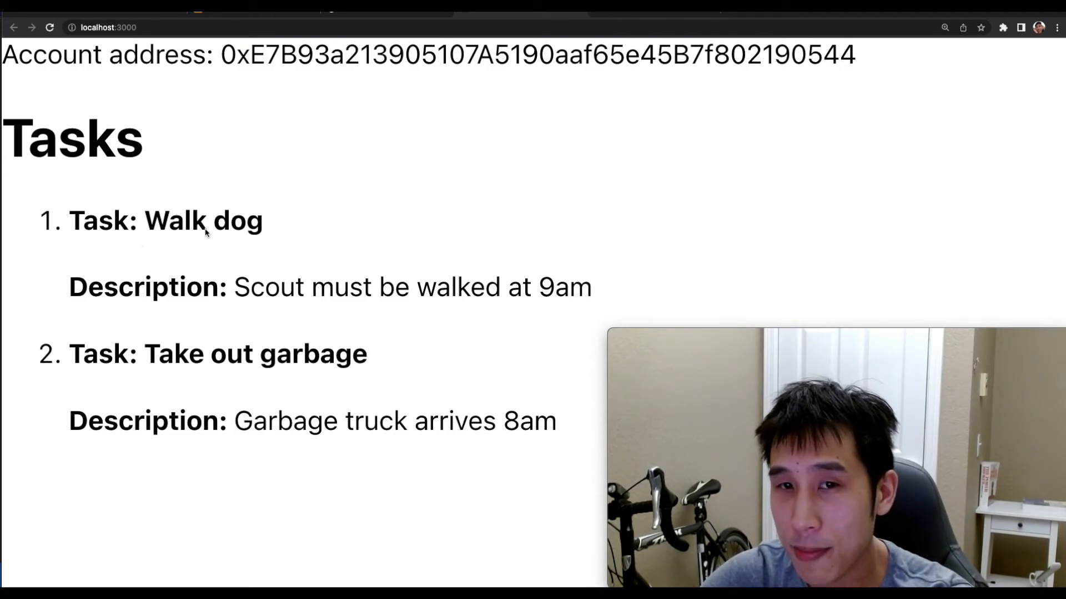
pyautogui.moveTo(311, 311)
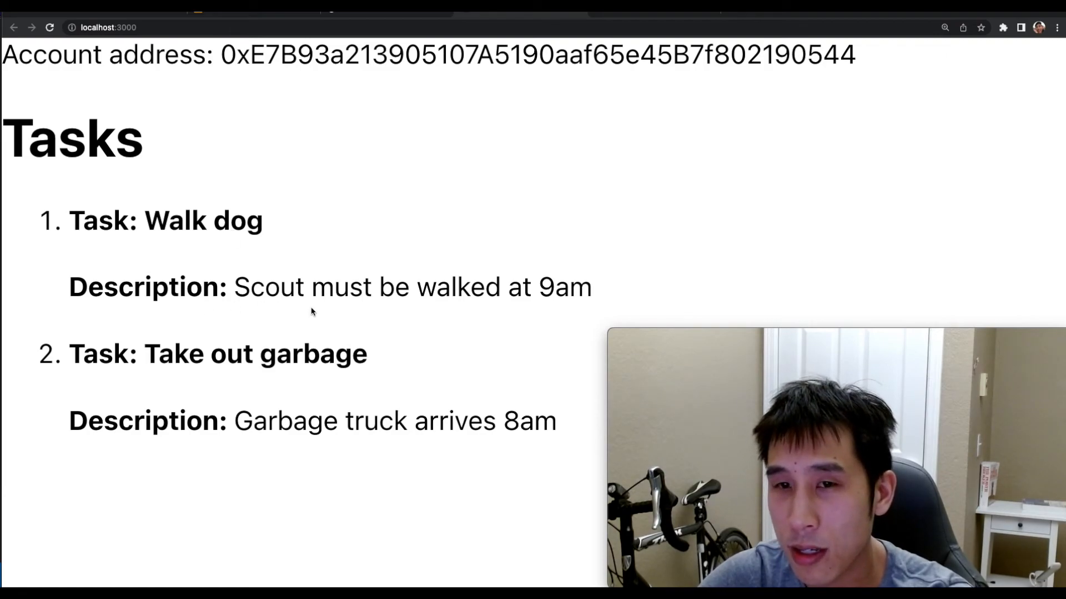
# Check the dApp at localhost:3000 showing the account address and two tasks
pyautogui.click(984, 27)
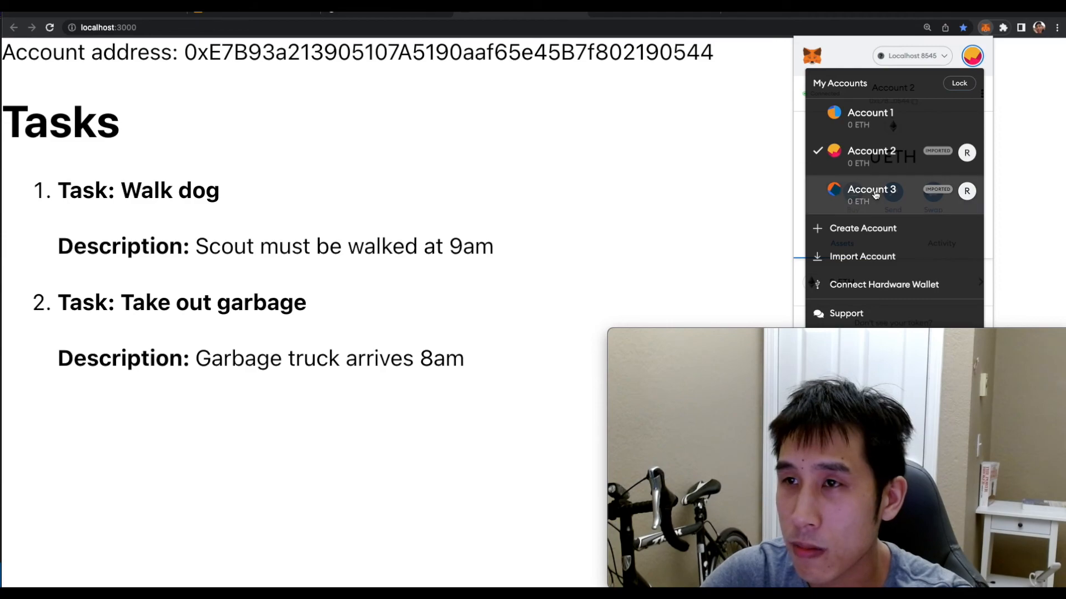
# Choose Account 3 from the MetaMask accounts list
pyautogui.click(871, 190)
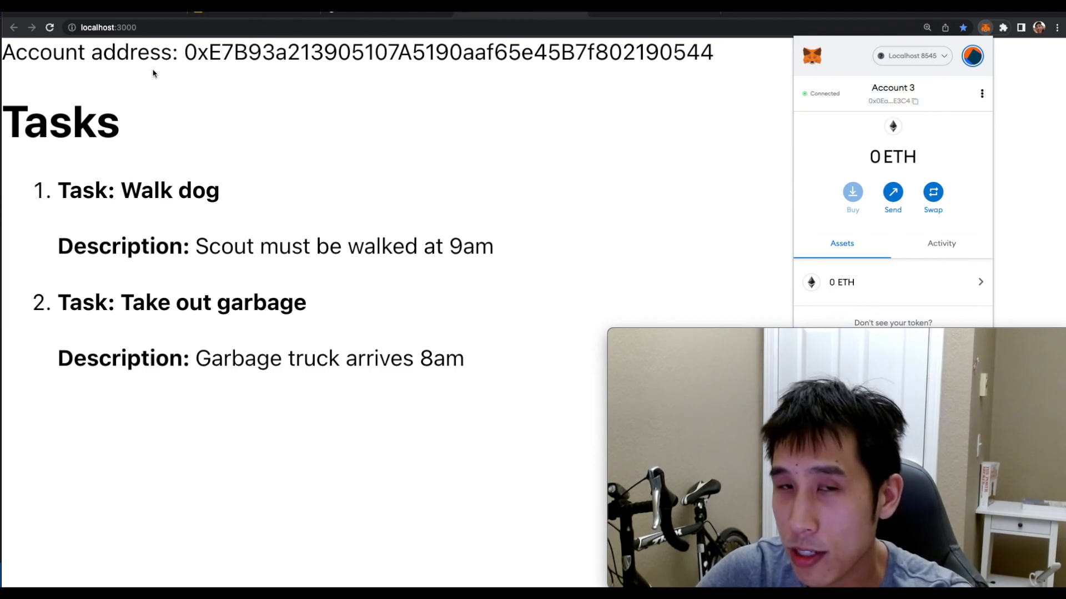
pyautogui.moveTo(893, 100)
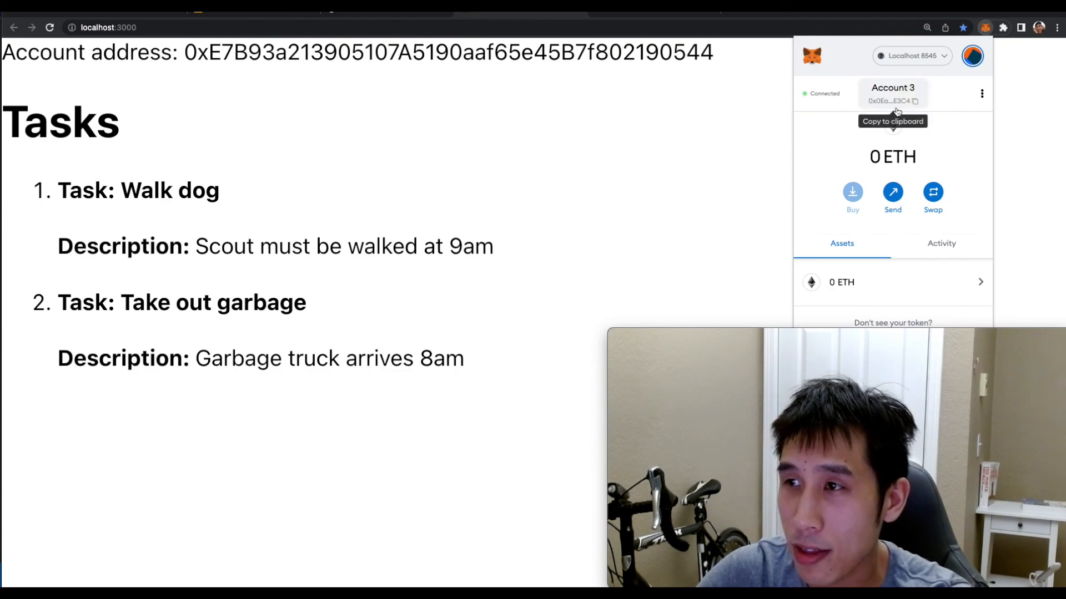